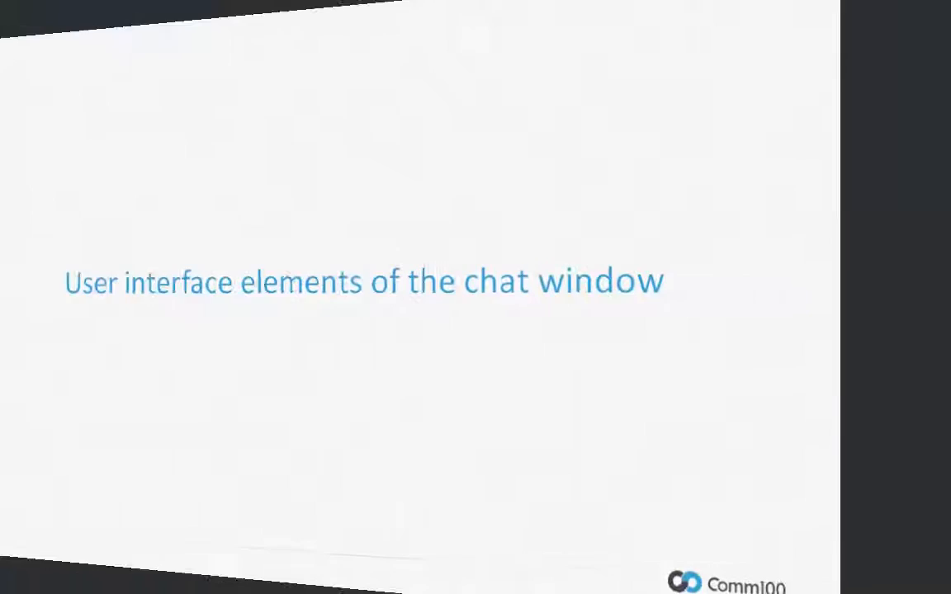
# - Advance past the title slide to the sales demo page with Michael's chat open
pyautogui.press('Right')
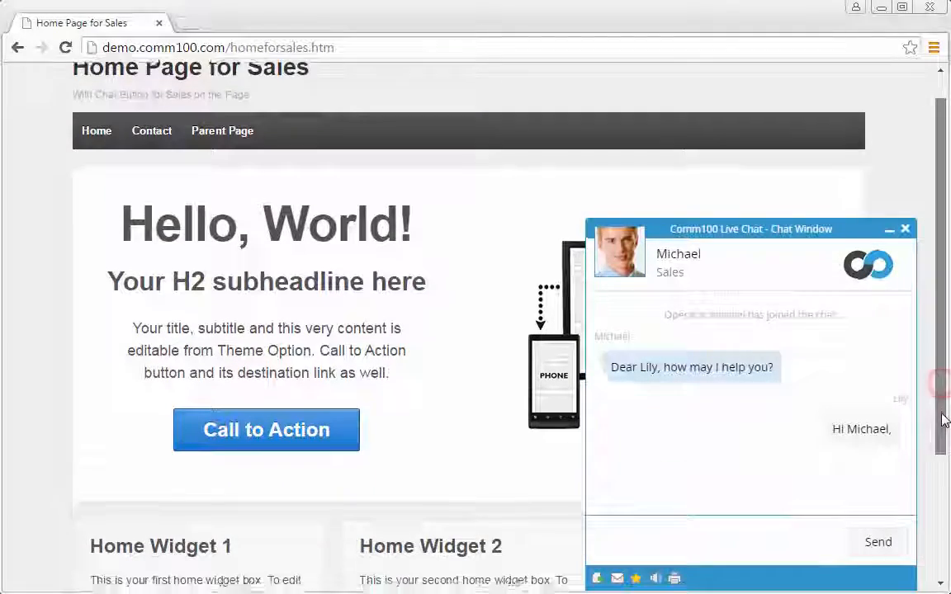
pyautogui.scroll(-3)
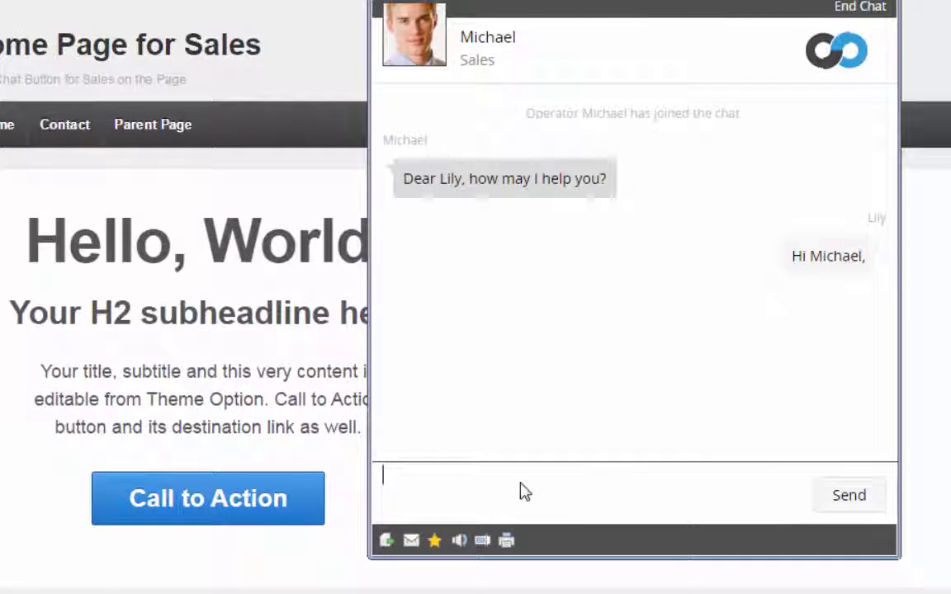
# - Send the desert landscape image to Michael and view it full size
pyautogui.click(386, 540)
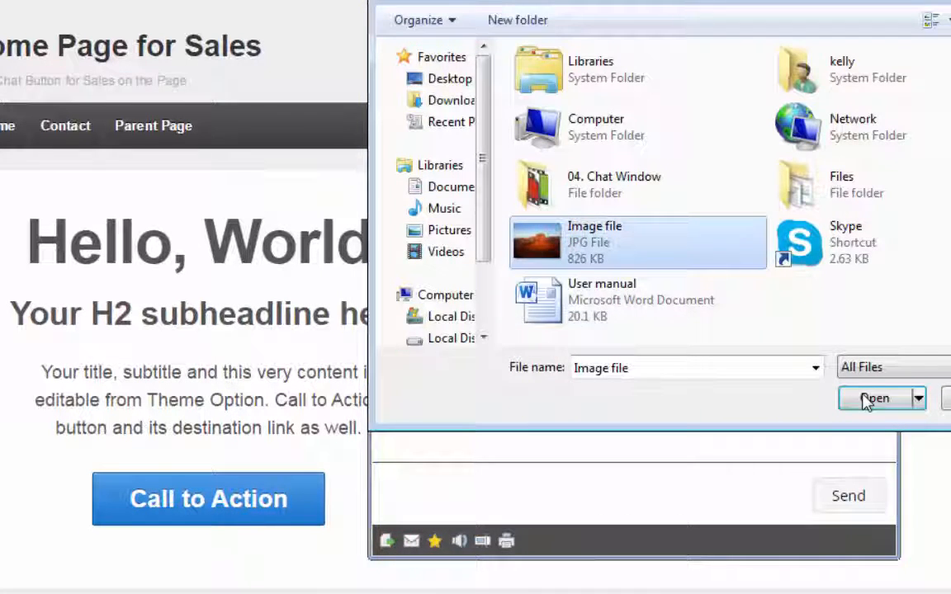
pyautogui.click(874, 398)
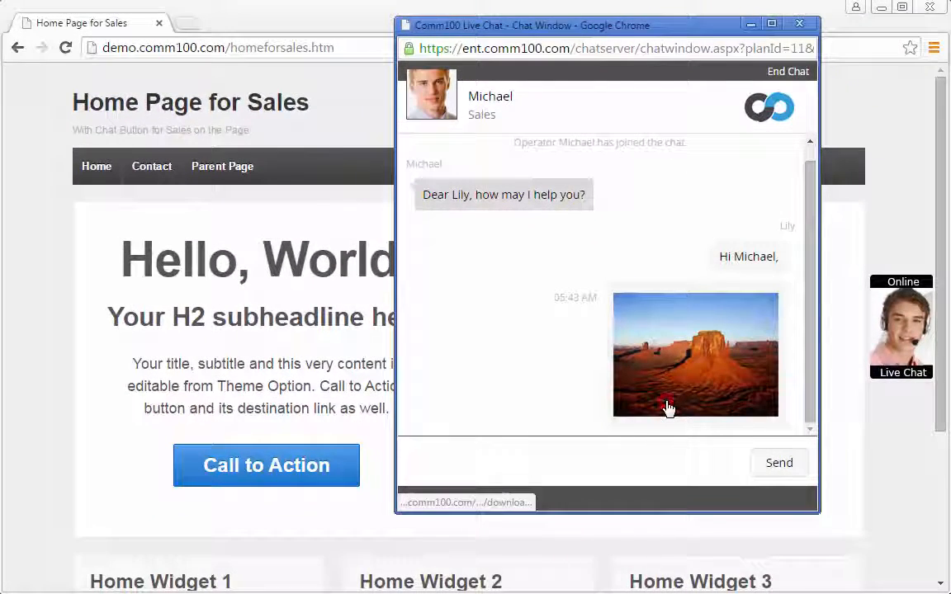
pyautogui.click(695, 354)
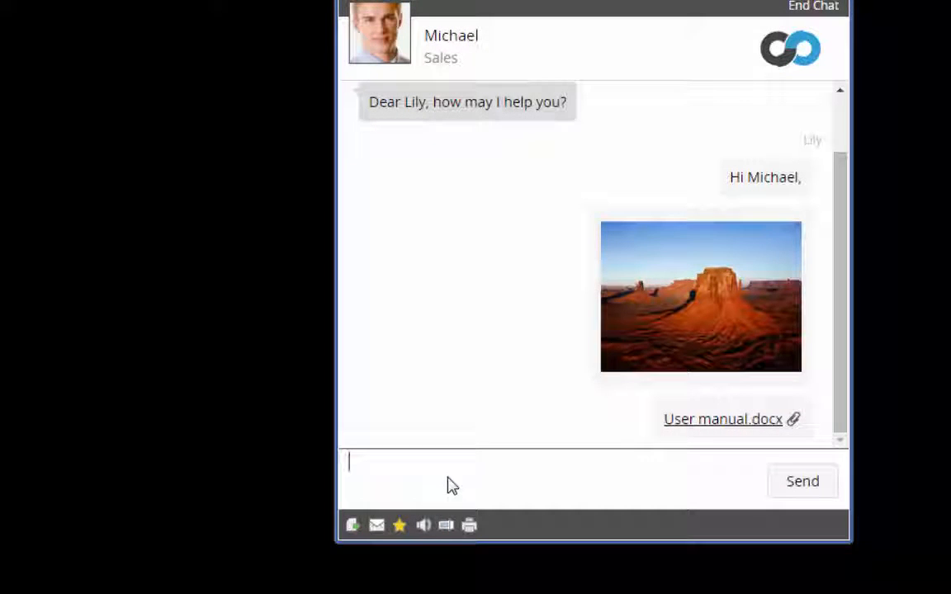
pyautogui.click(377, 524)
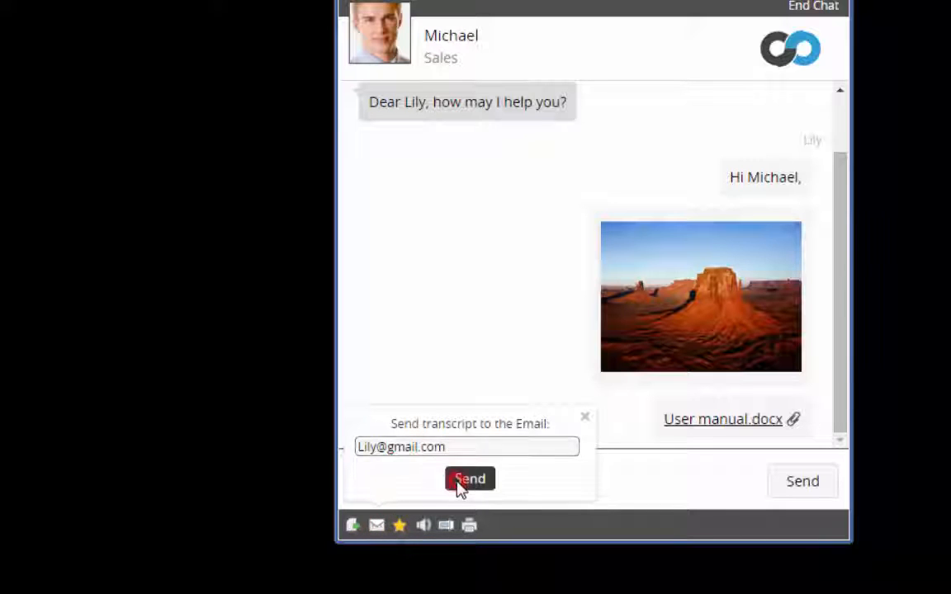
pyautogui.click(469, 479)
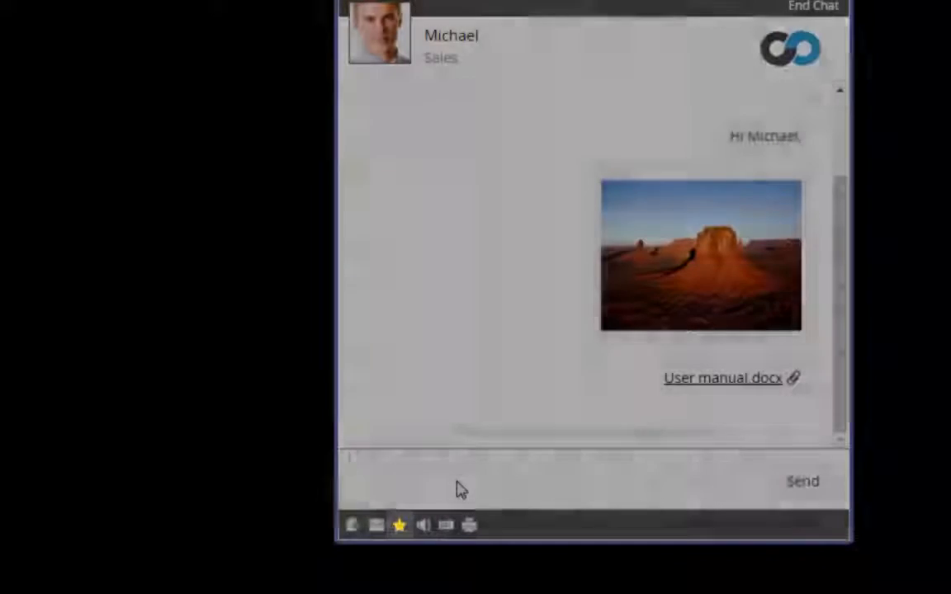
pyautogui.click(399, 524)
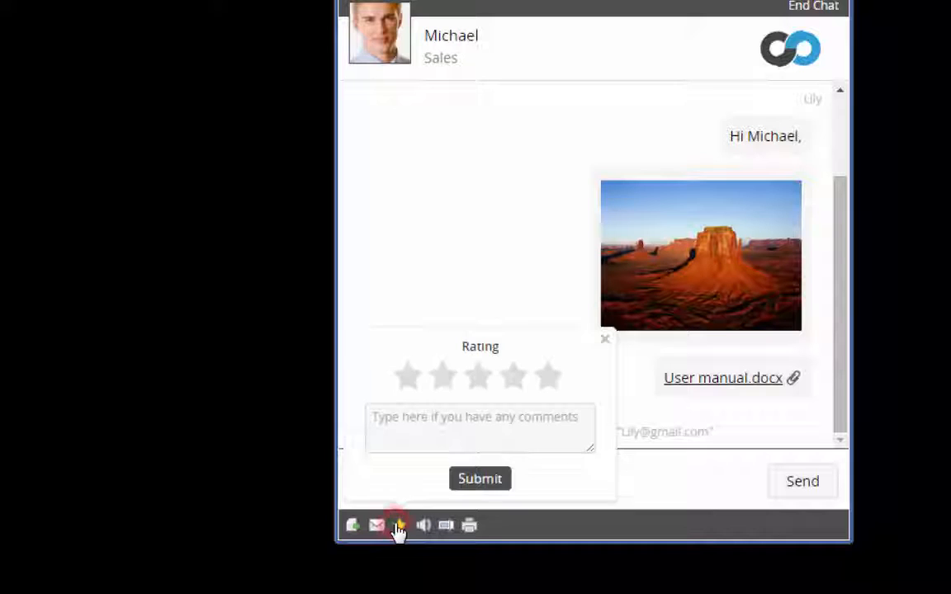
pyautogui.click(547, 377)
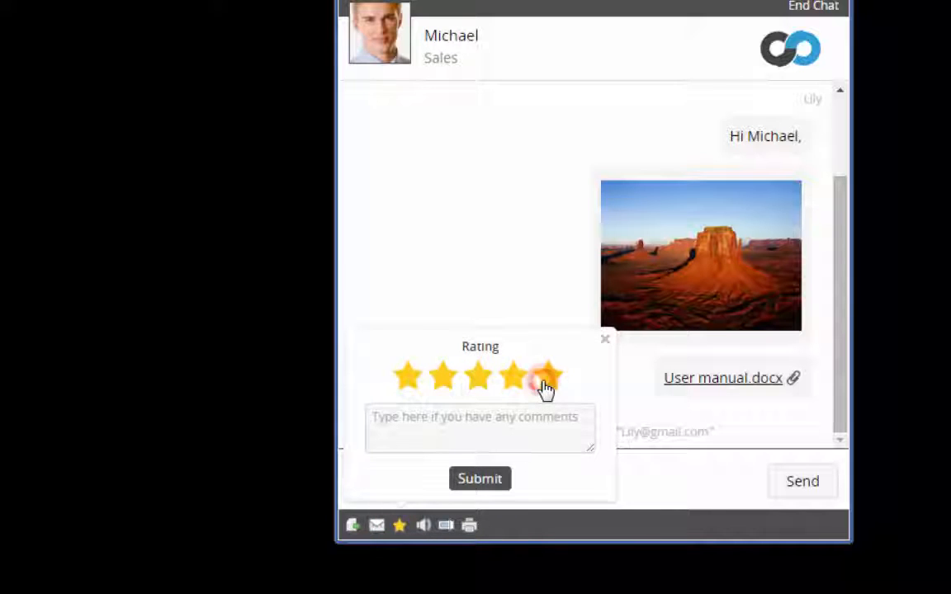
pyautogui.click(479, 479)
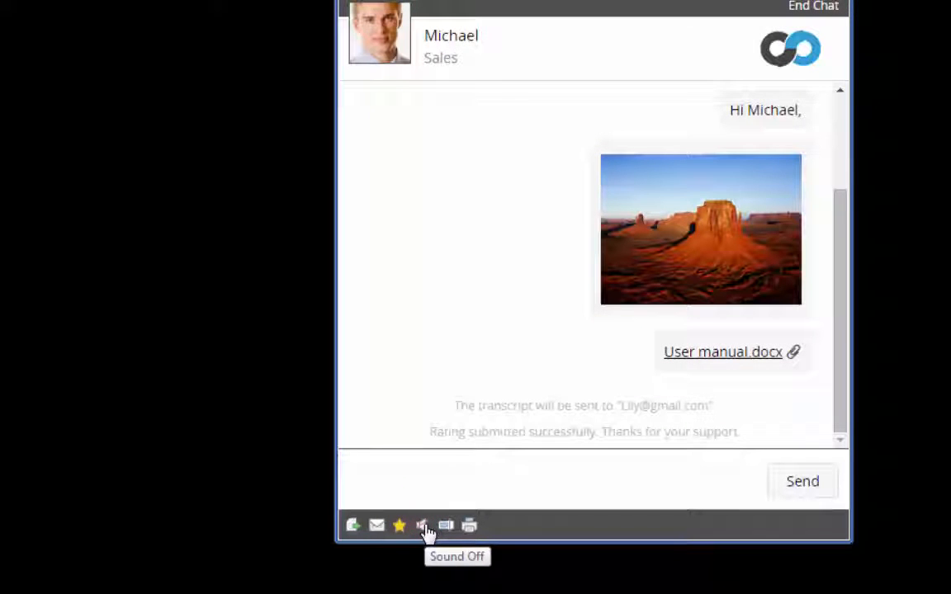
# - Mute the chat notification sound and switch the chat window's display type
pyautogui.click(423, 525)
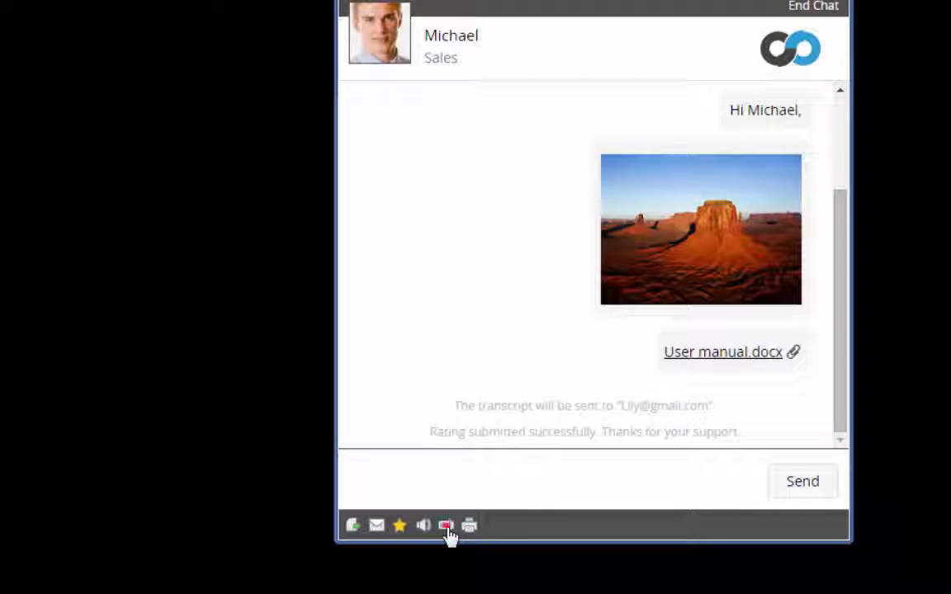
pyautogui.click(446, 525)
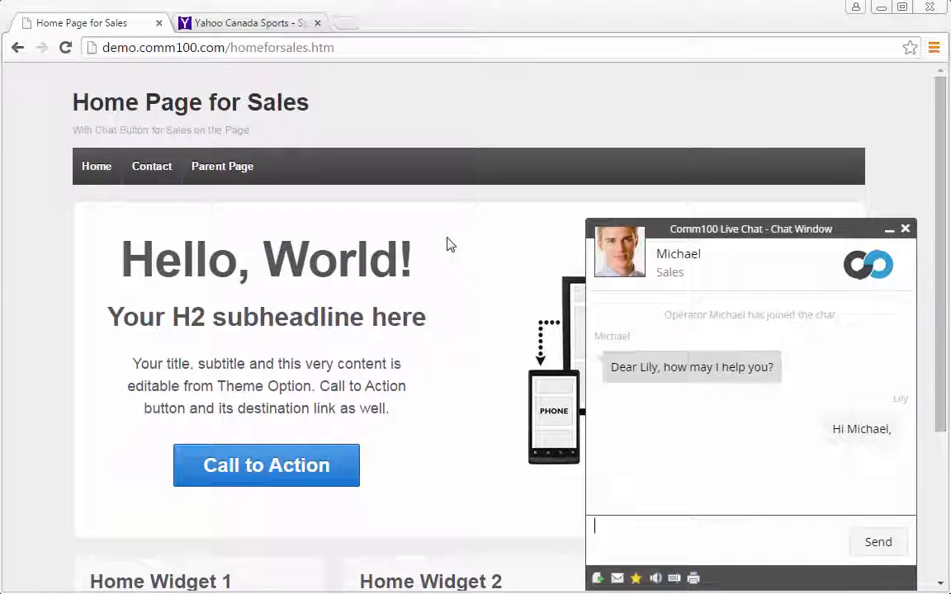
pyautogui.moveTo(326, 76)
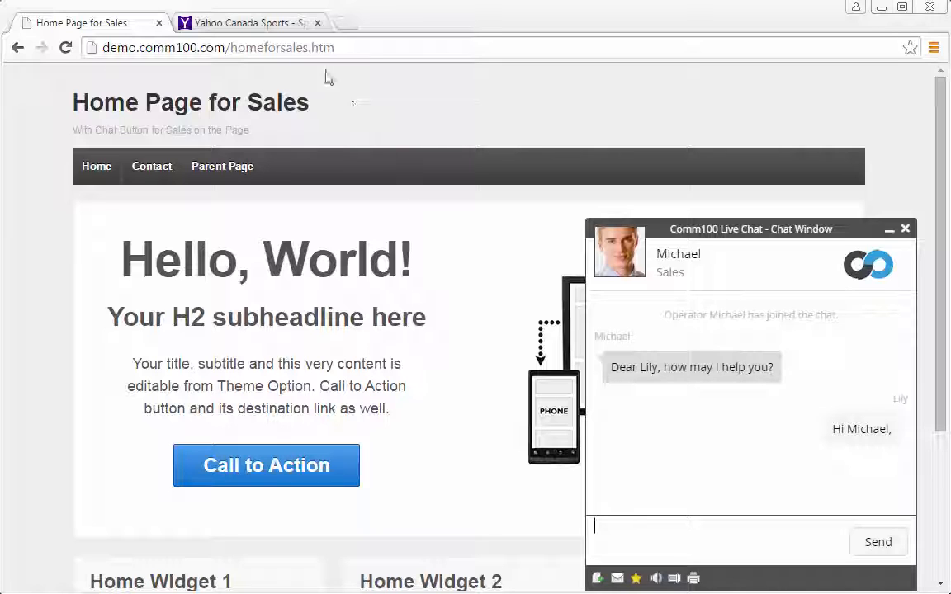
# - Navigate to the sample blog page showing the I'm Online chat button
pyautogui.click(247, 22)
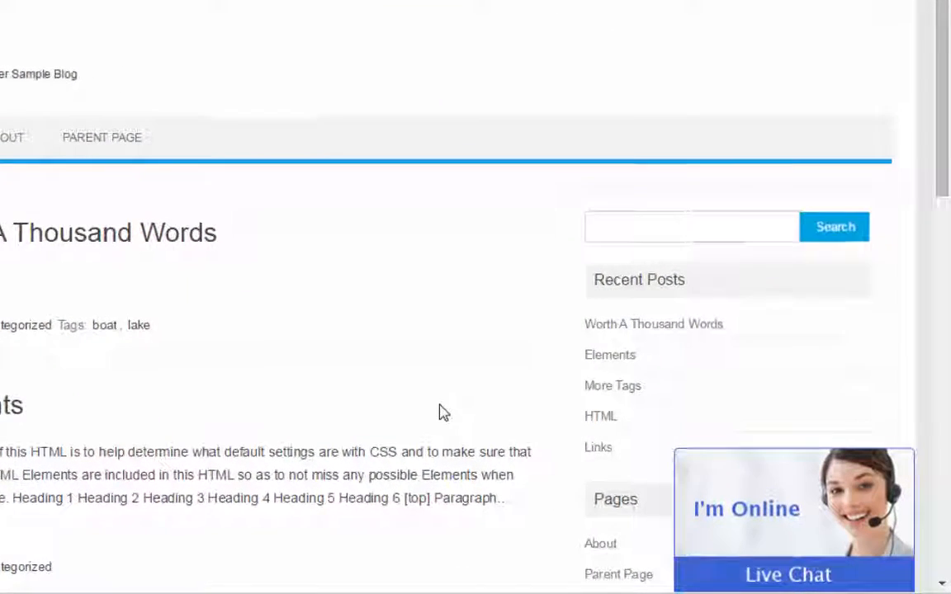
# - Scroll the sample blog page and move on to the Chat Window campaign settings
pyautogui.scroll(-3)
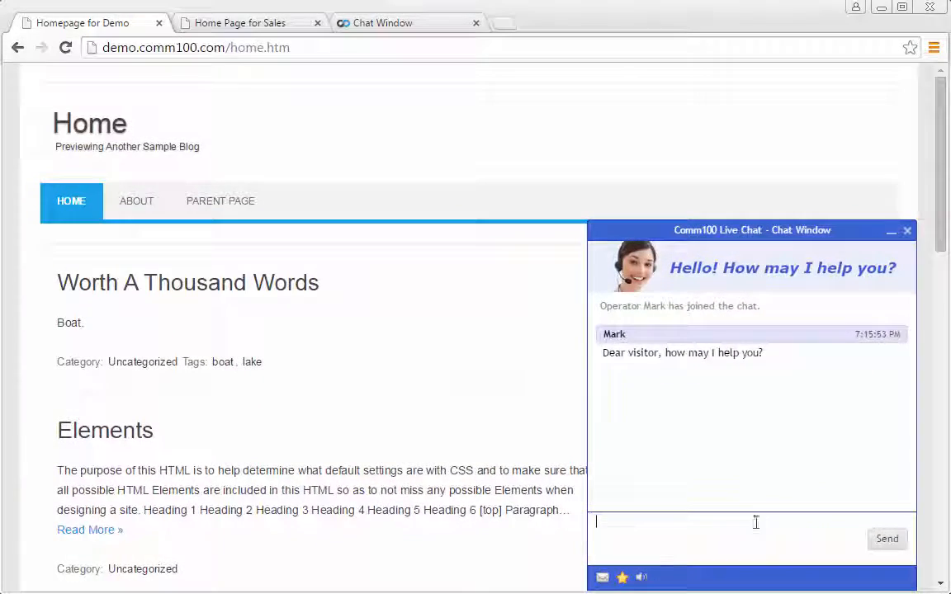
pyautogui.click(240, 23)
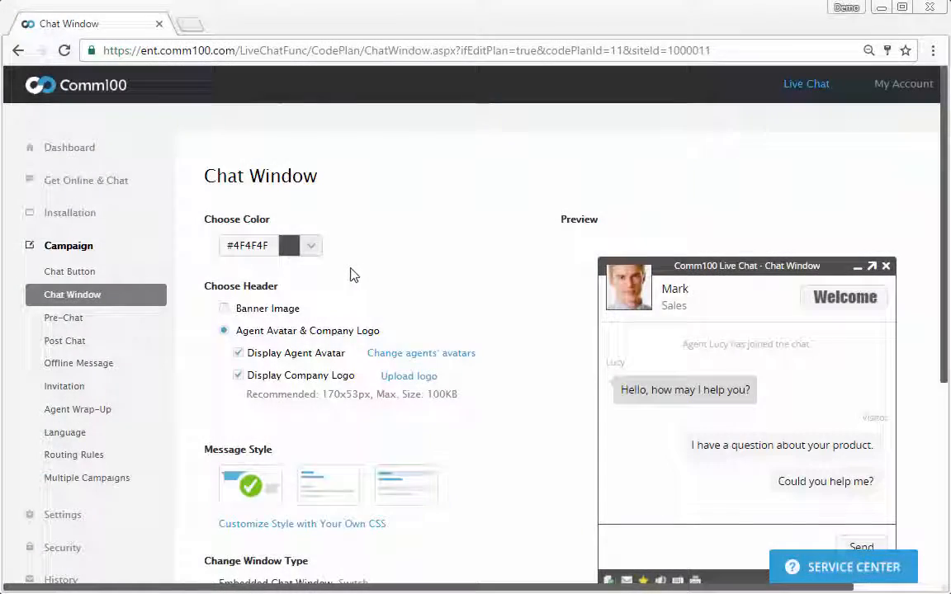
# - Preview colour and banner header options, then choose Agent Avatar & Company Logo
pyautogui.click(310, 245)
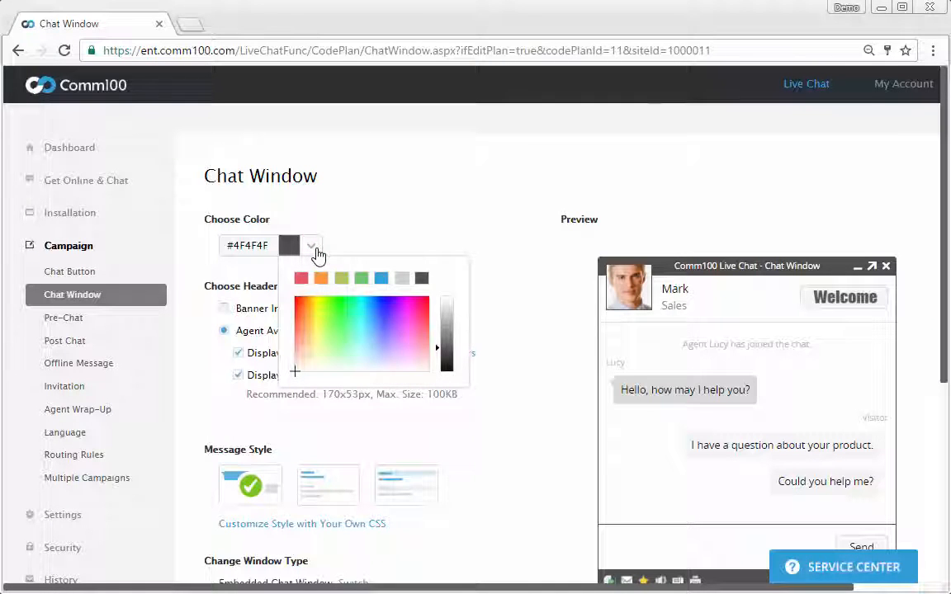
pyautogui.click(371, 251)
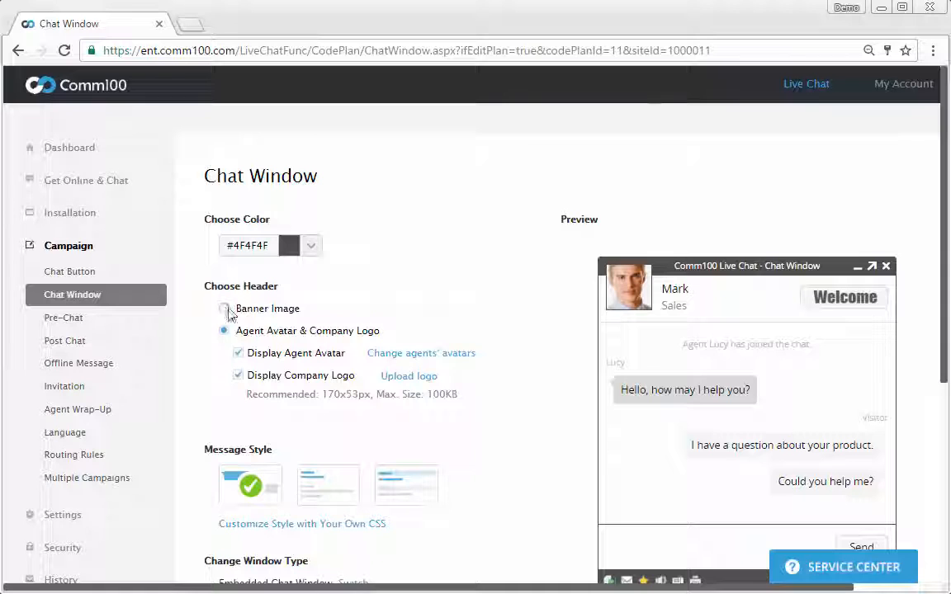
pyautogui.click(223, 308)
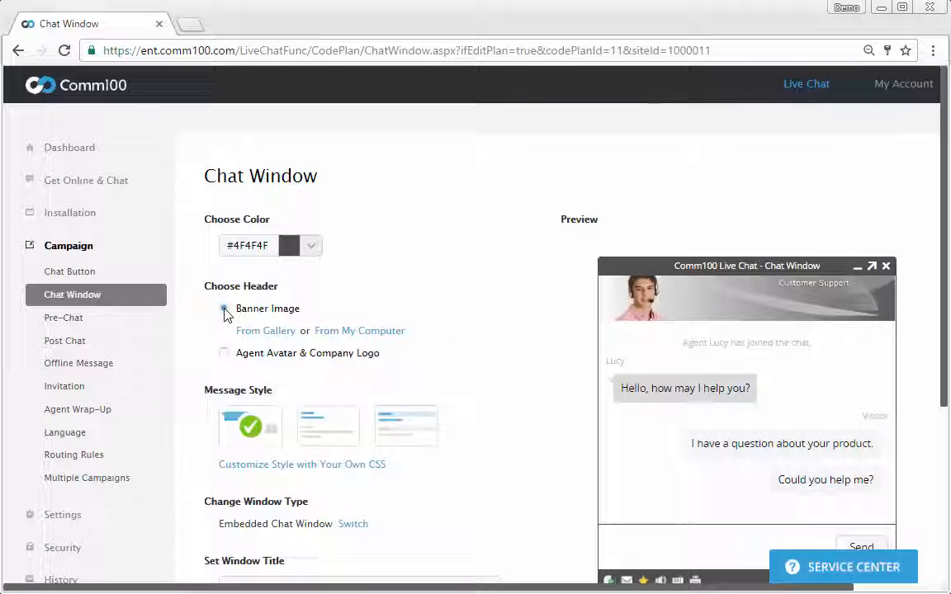
pyautogui.click(224, 309)
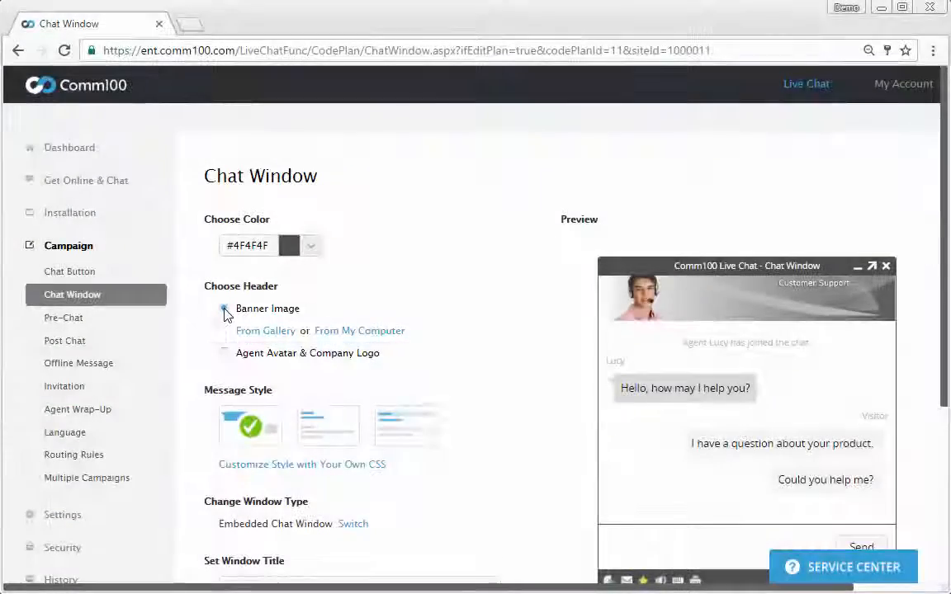
pyautogui.click(224, 308)
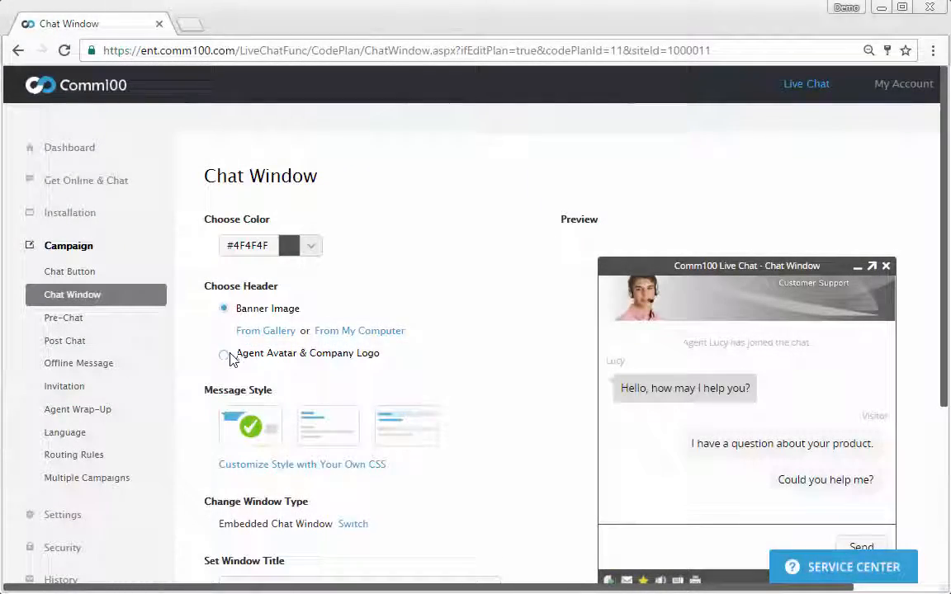
pyautogui.click(223, 353)
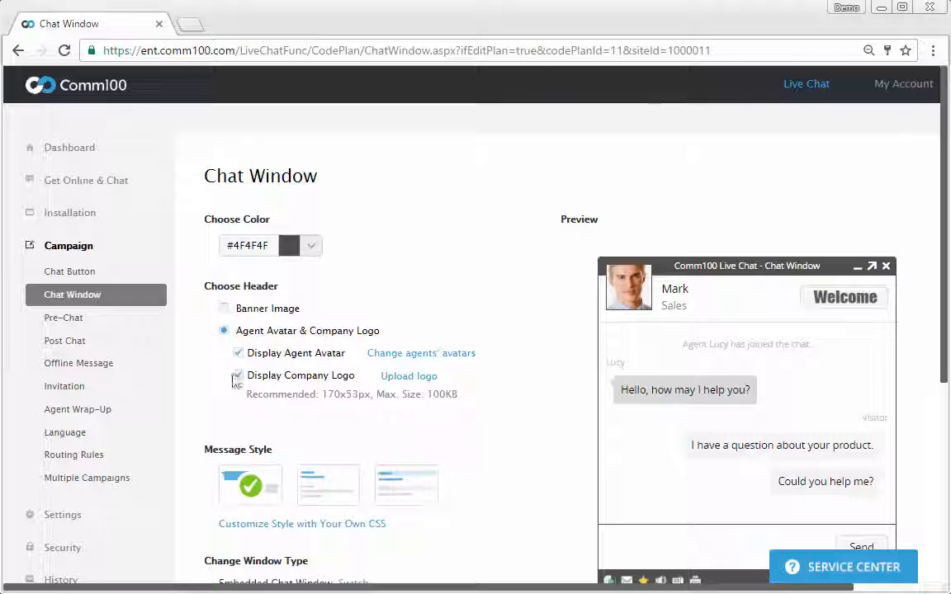
# - Try the plain message style, settle on the boxed style, and open the CSS editor
pyautogui.click(328, 484)
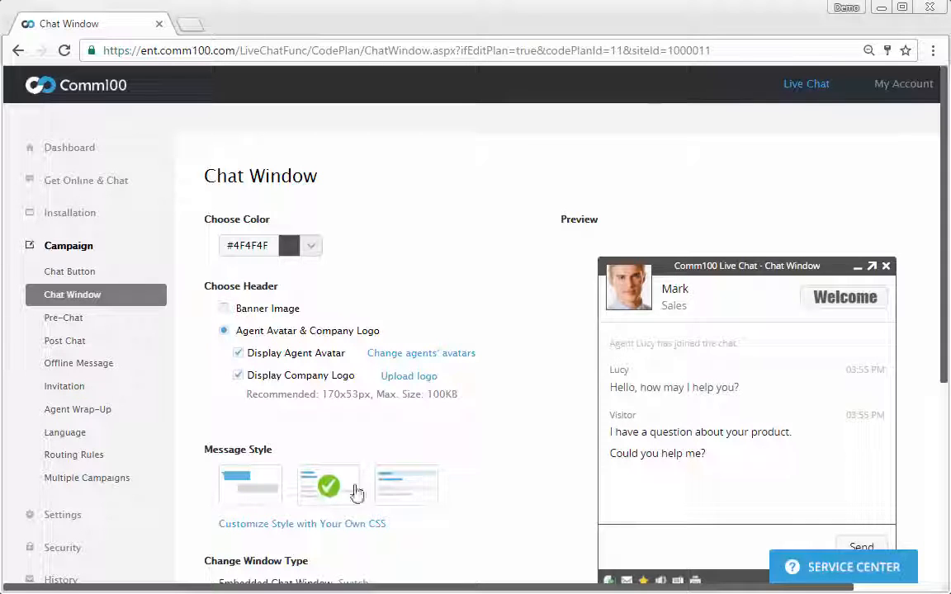
pyautogui.click(405, 484)
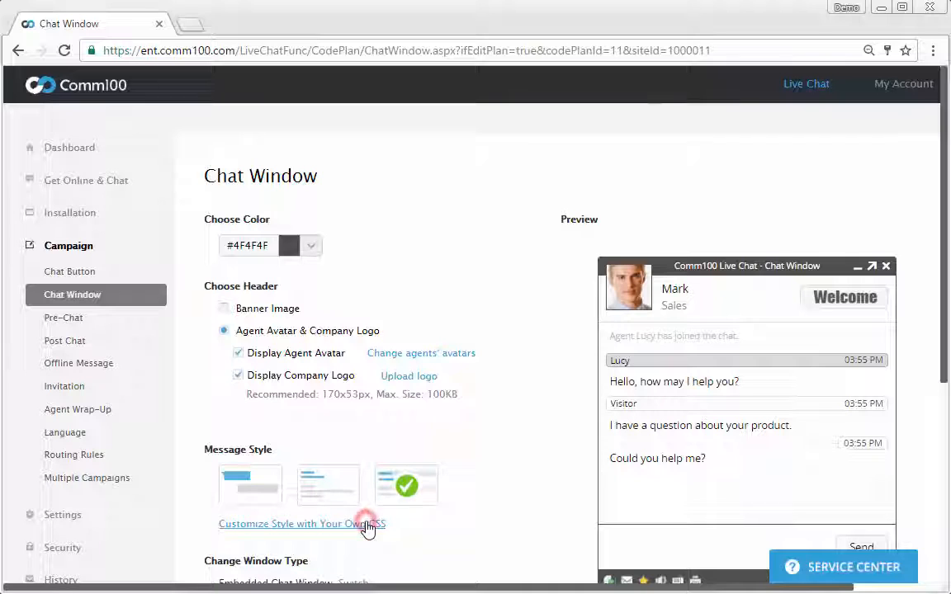
pyautogui.click(284, 523)
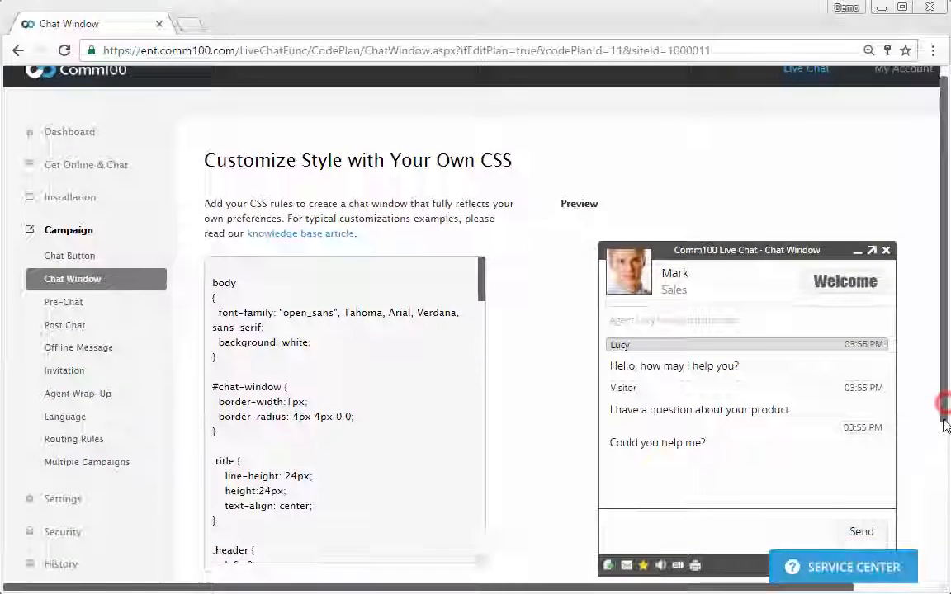
# - Cancel the custom CSS editor without changes and scroll through the remaining options
pyautogui.scroll(-3)
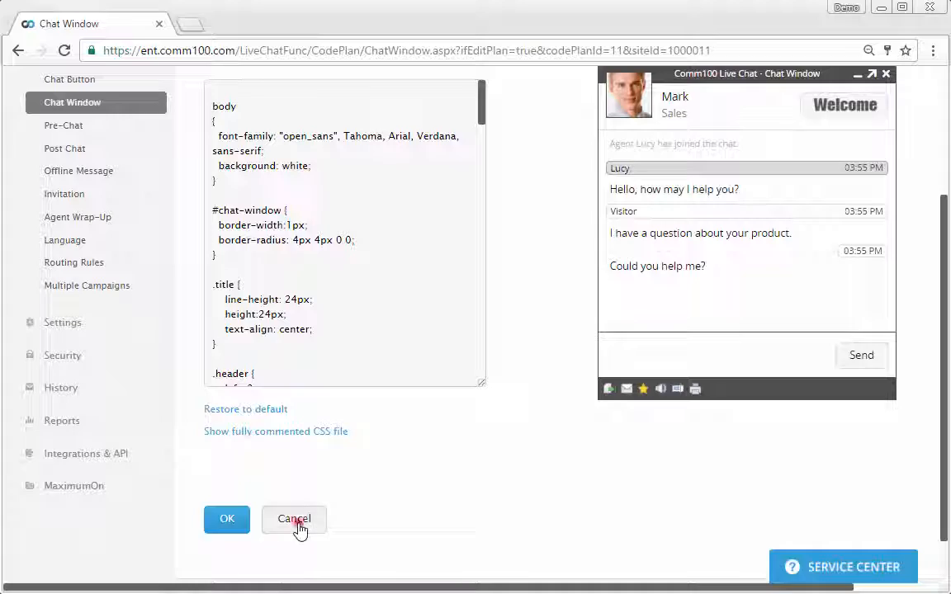
pyautogui.click(294, 519)
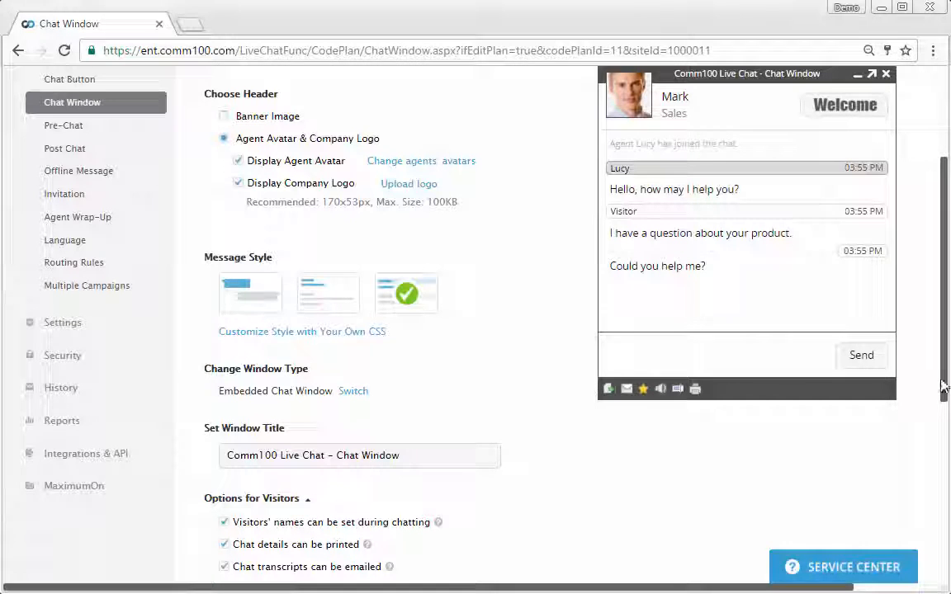
pyautogui.scroll(-3)
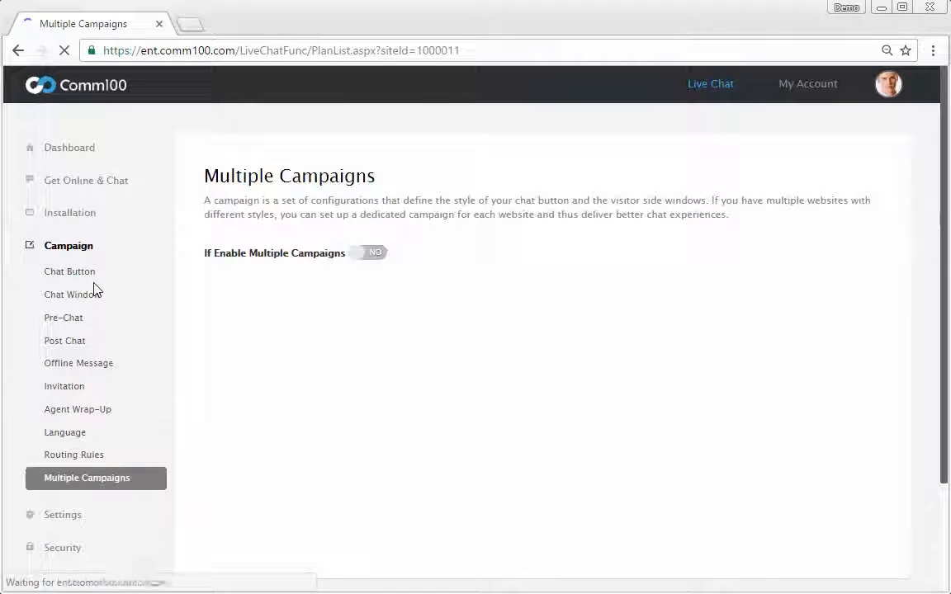
# - Enable multiple campaigns and save a new campaign named 'Campaign for Sales'
pyautogui.click(371, 253)
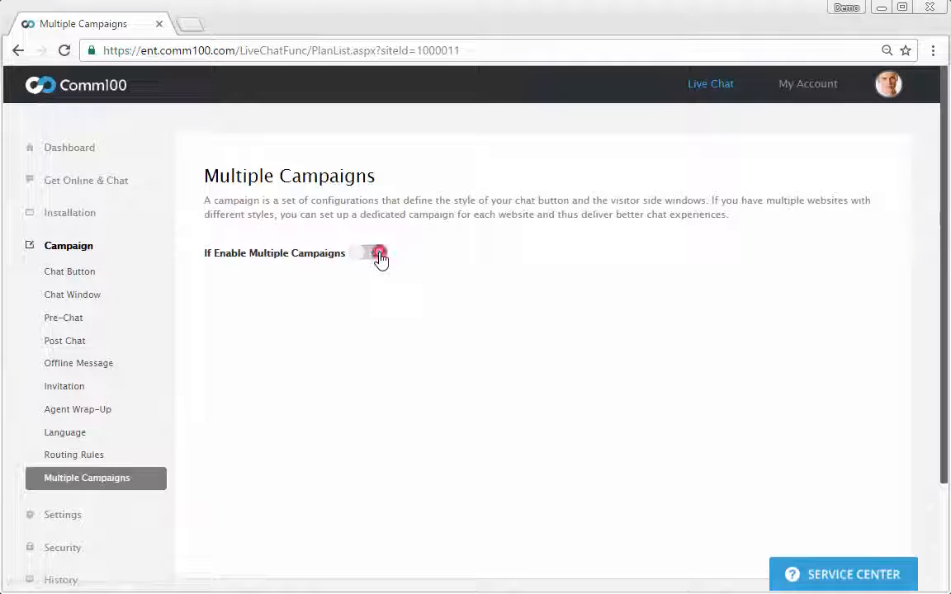
pyautogui.click(371, 253)
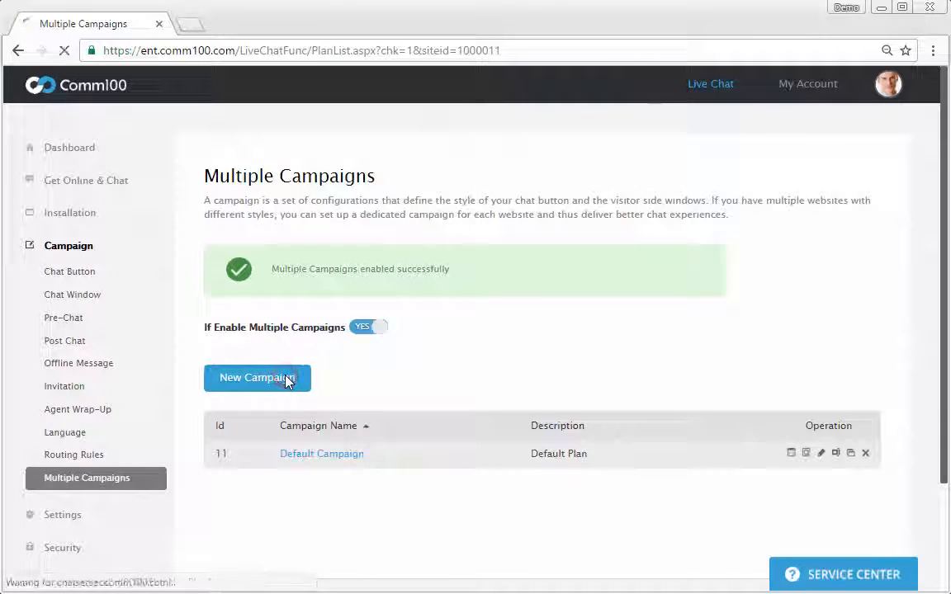
pyautogui.click(256, 377)
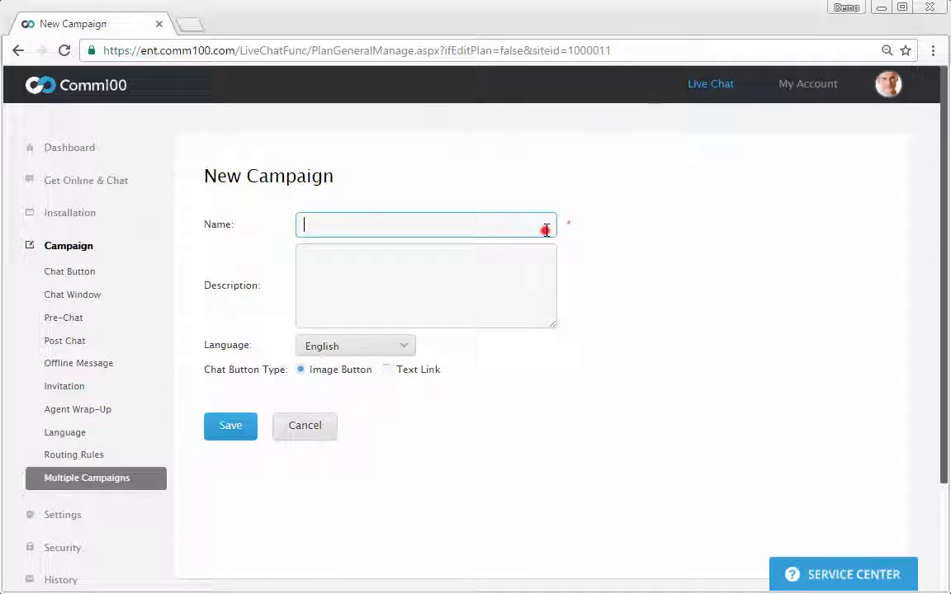
pyautogui.click(230, 425)
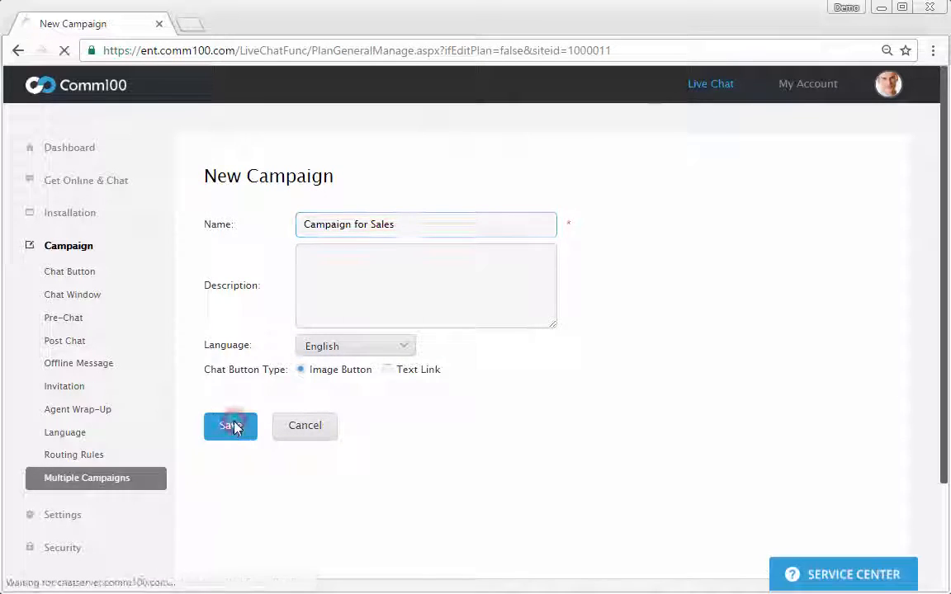
pyautogui.click(230, 425)
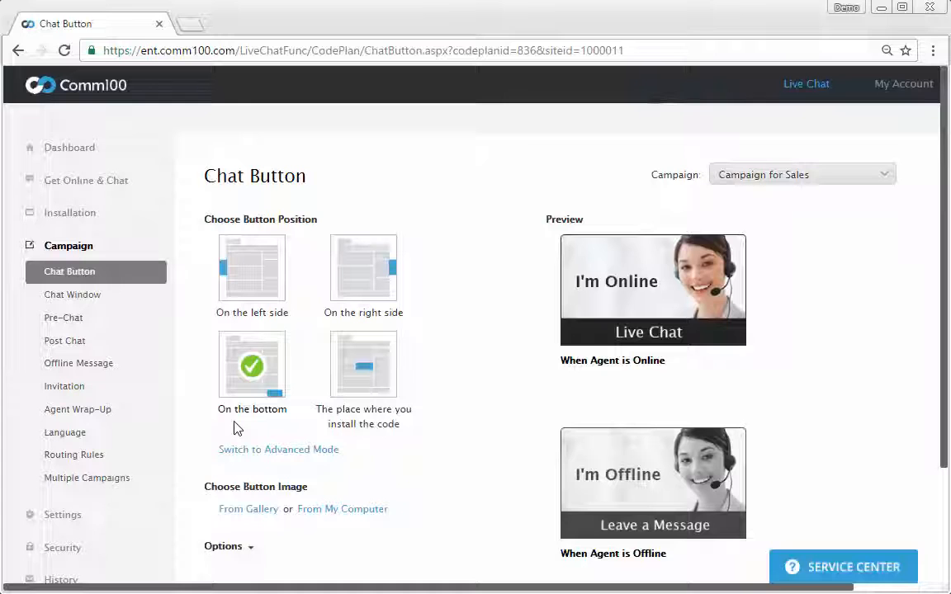
# - Show the Chat Window settings for 'Campaign for Sales' with both campaigns listed in the dropdown
pyautogui.click(72, 295)
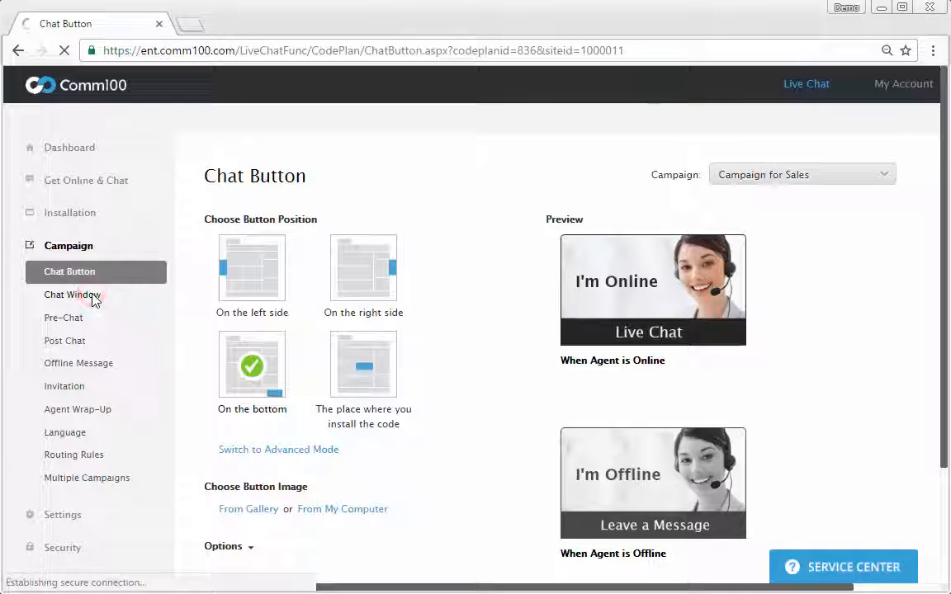
pyautogui.click(72, 294)
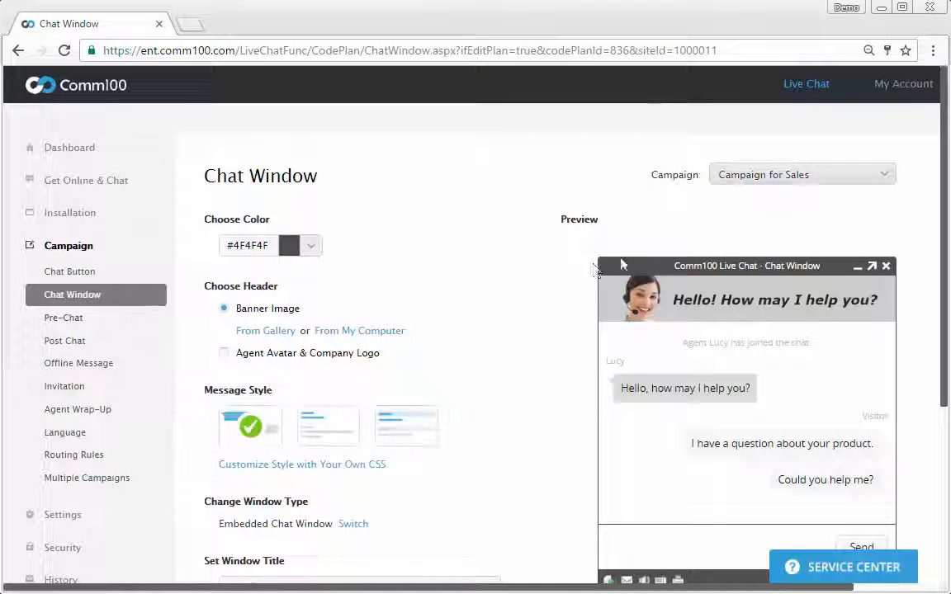
pyautogui.click(801, 174)
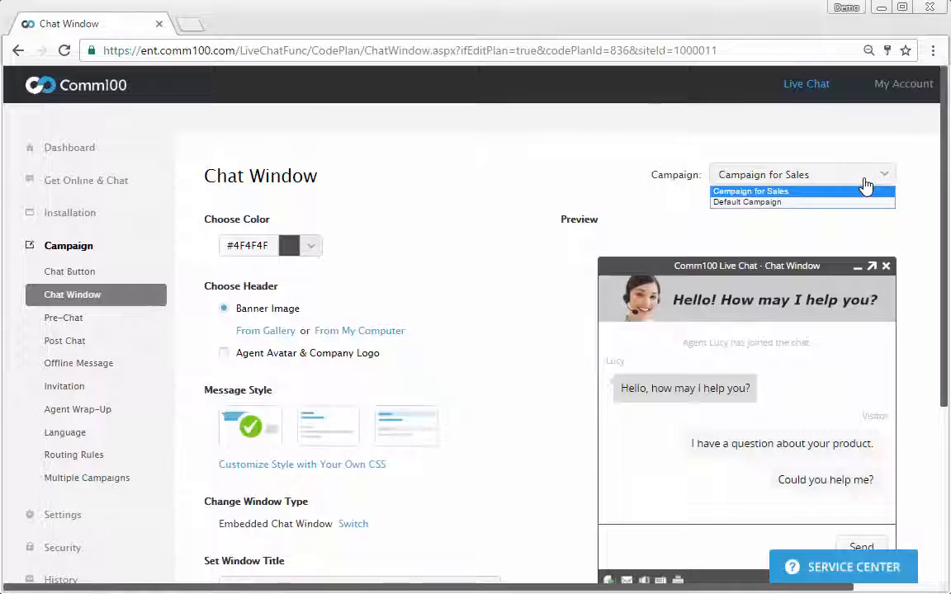